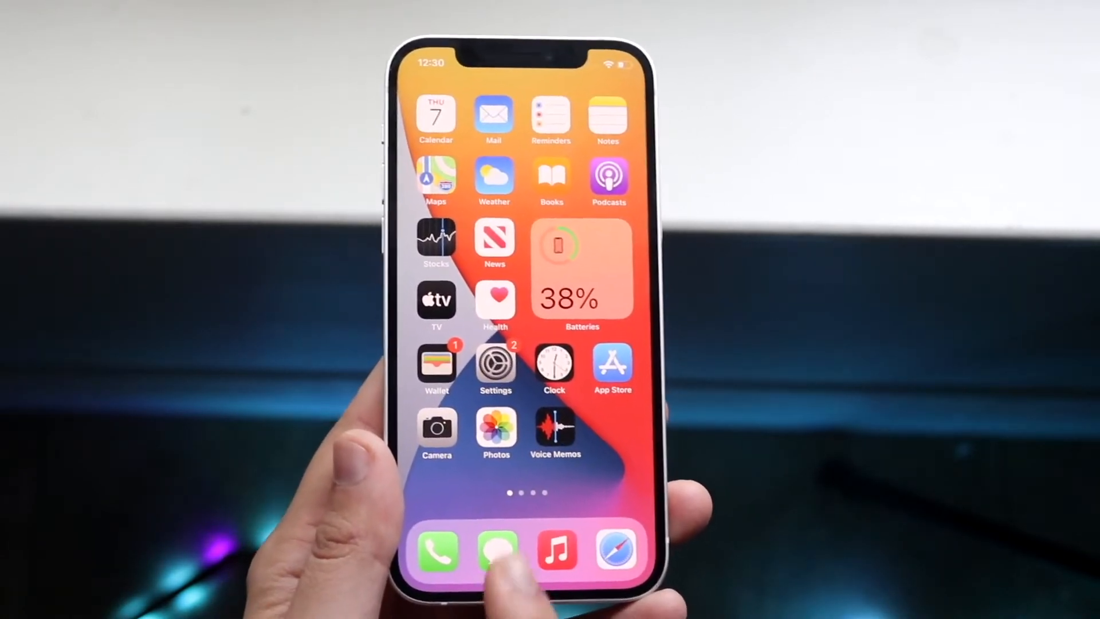
Launch Settings and scroll the list down to the Messages, Phone and FaceTime entries.
click(495, 553)
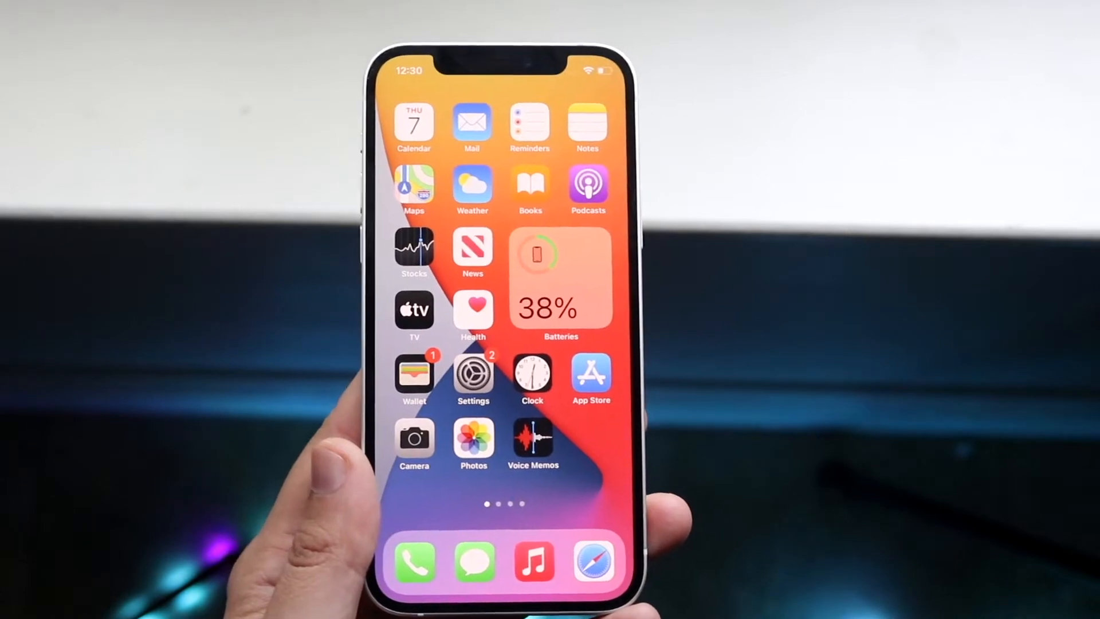
click(473, 371)
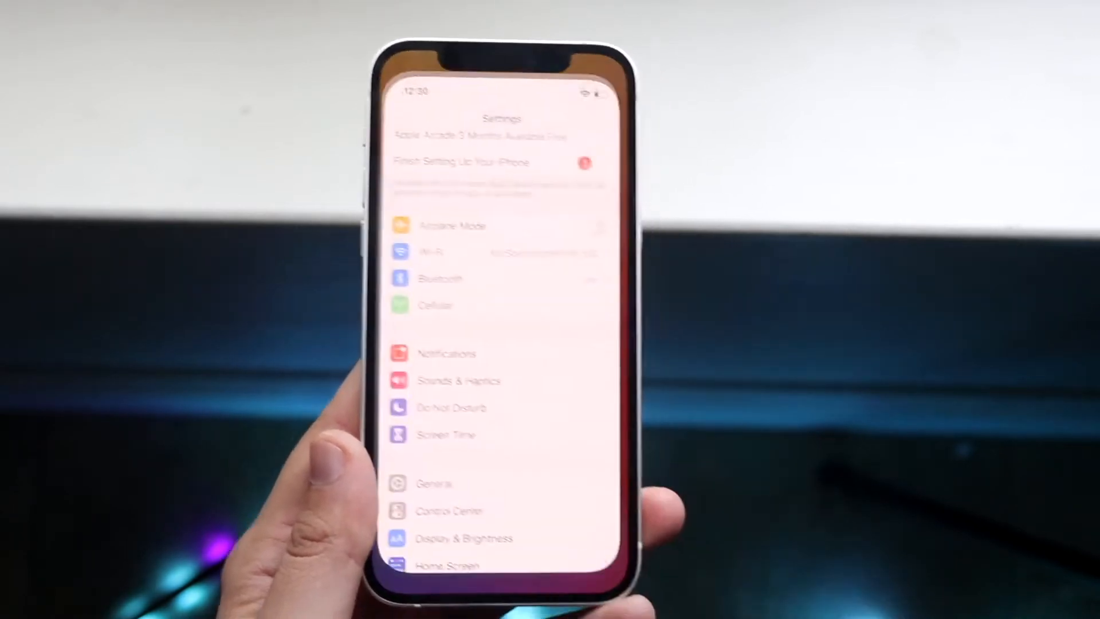
scroll(down, 3)
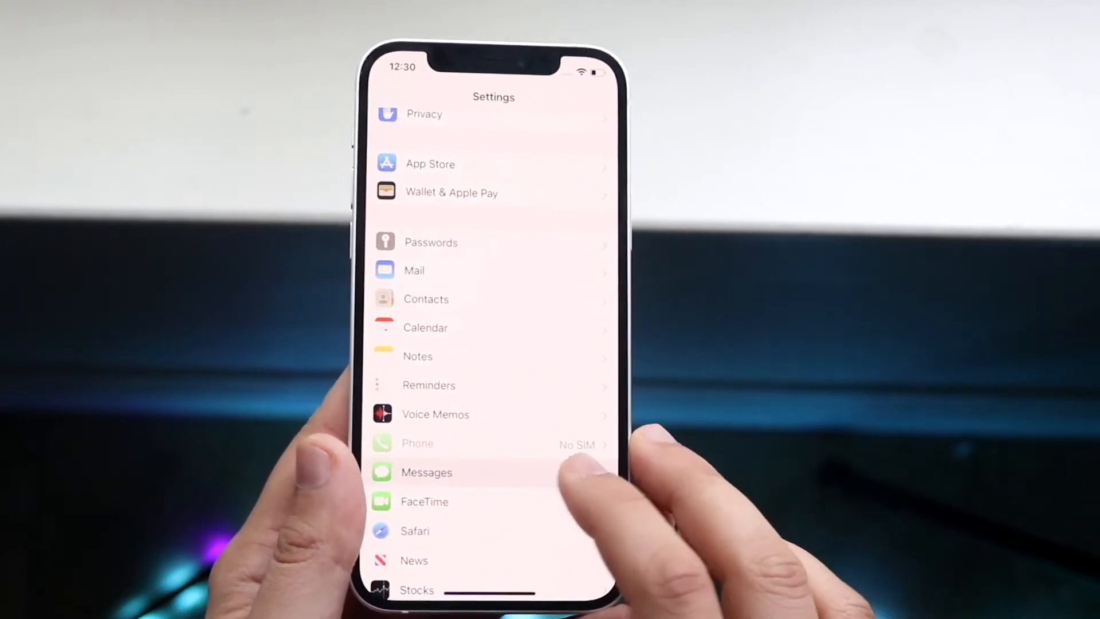
View the iMessage toggle under Messages, bring up the power-off slider, and leave the phone locked.
click(427, 472)
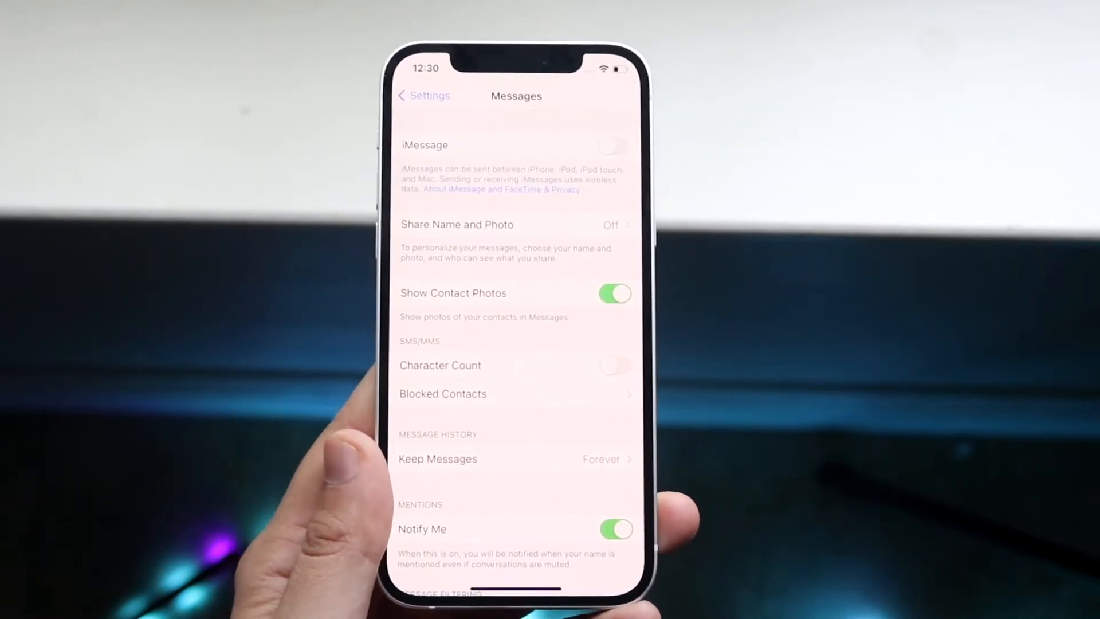
click(613, 145)
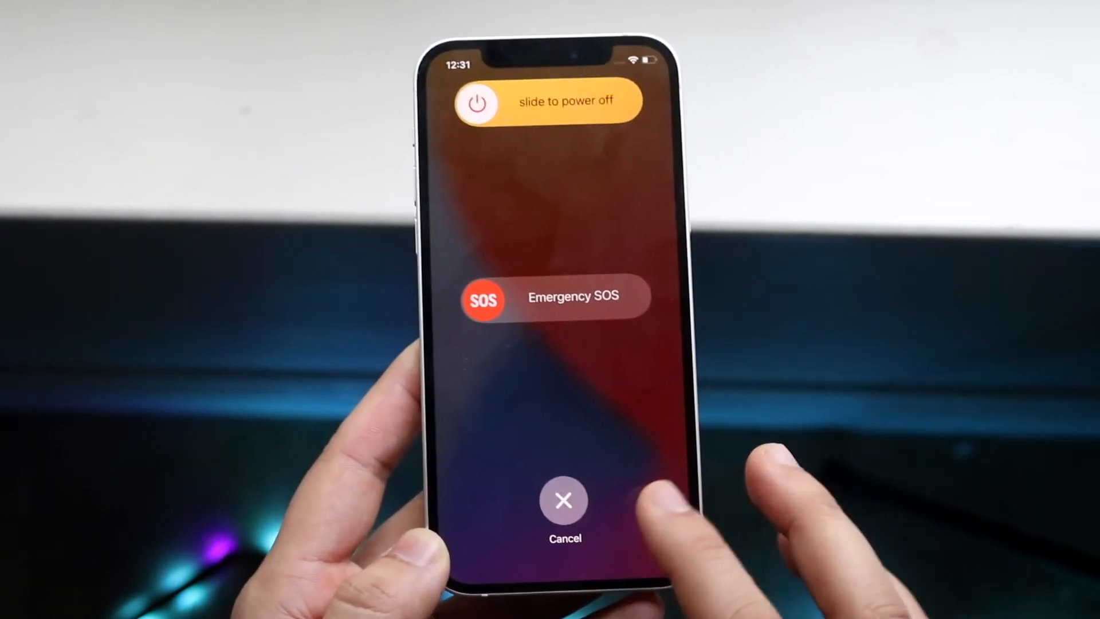
click(564, 500)
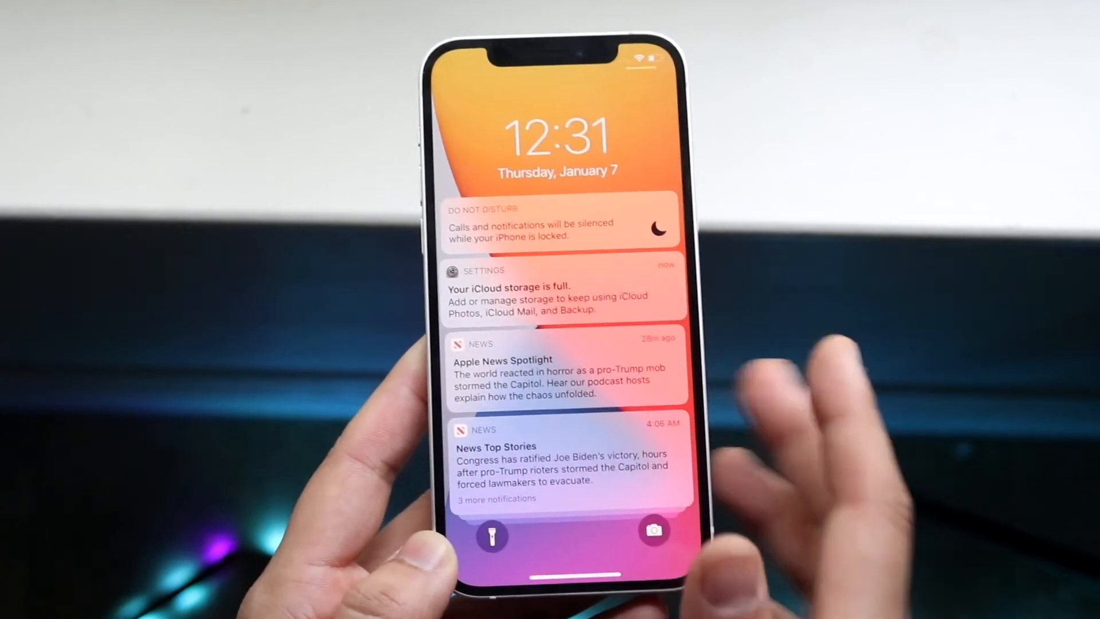